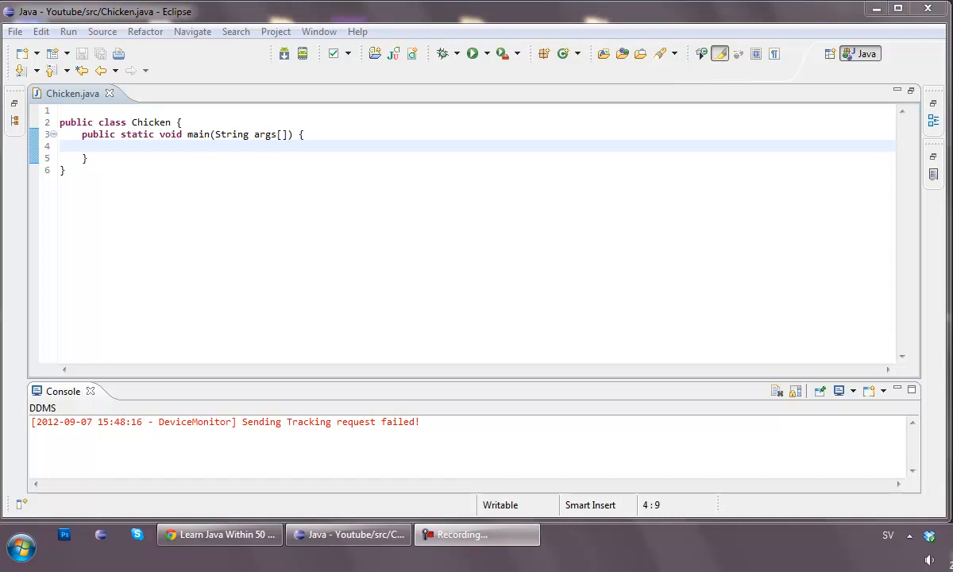
mouse_move(556, 181)
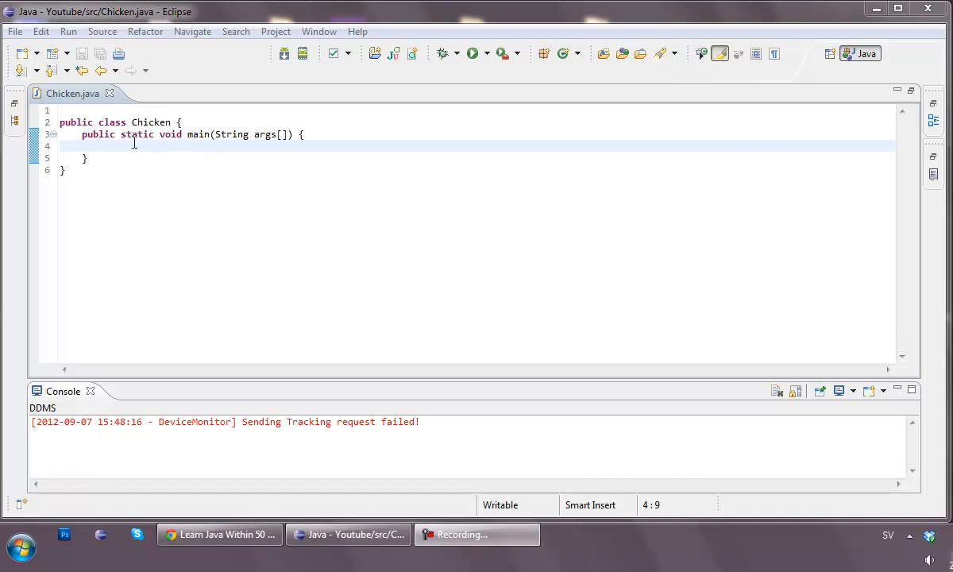
Step: Write System.out.println("Hello, World!"); in main and run the Chicken program
text(System)
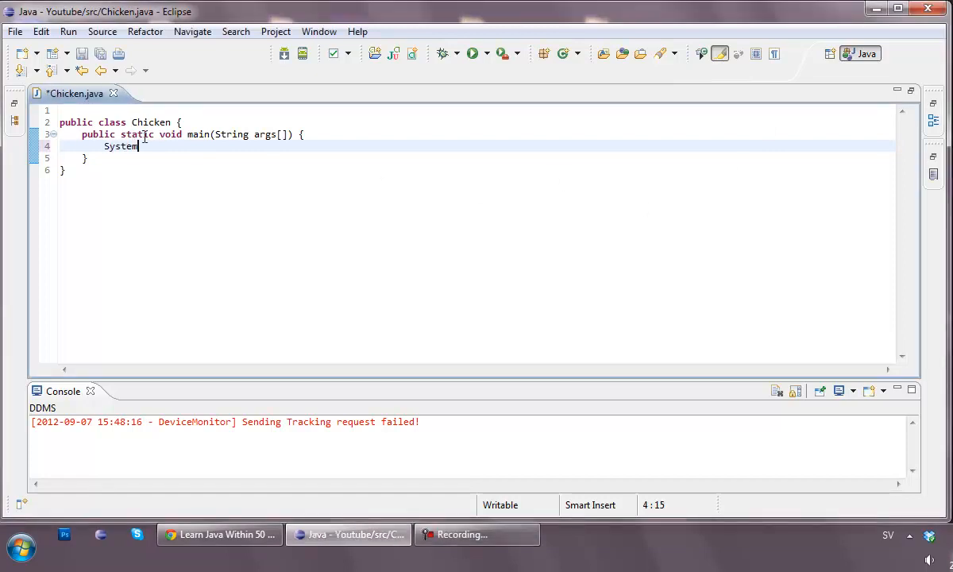
text(.out.)
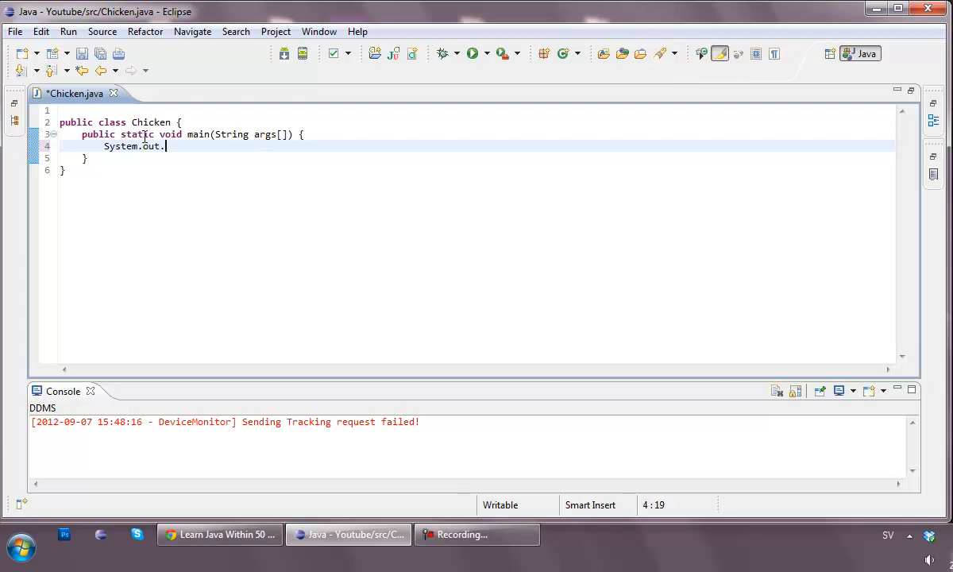
text(println(""))
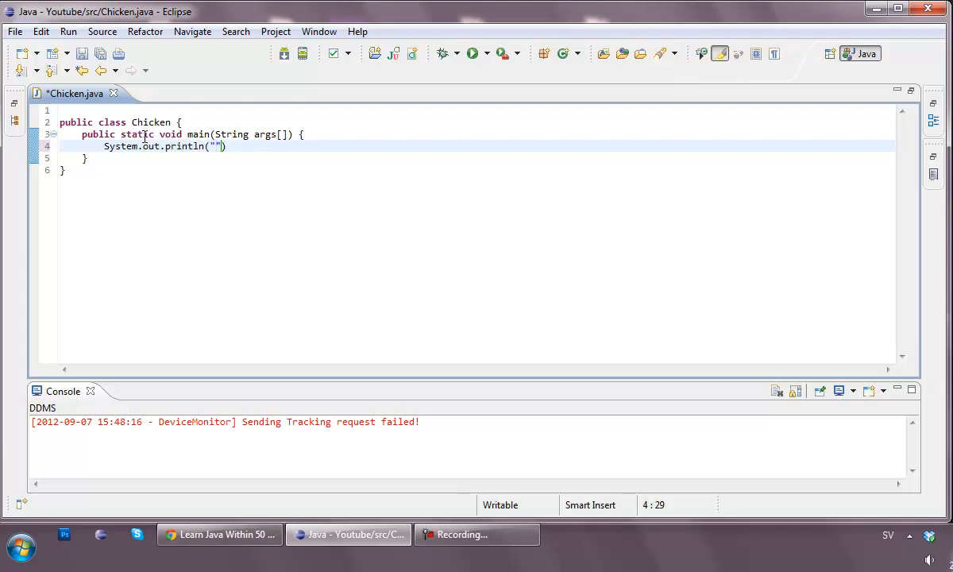
text(Hello, World!)
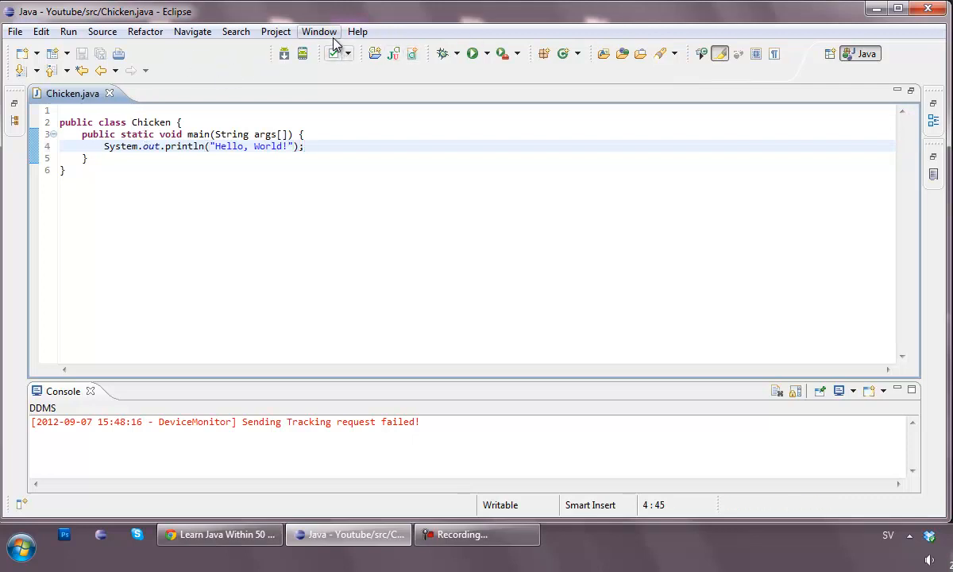
click(472, 54)
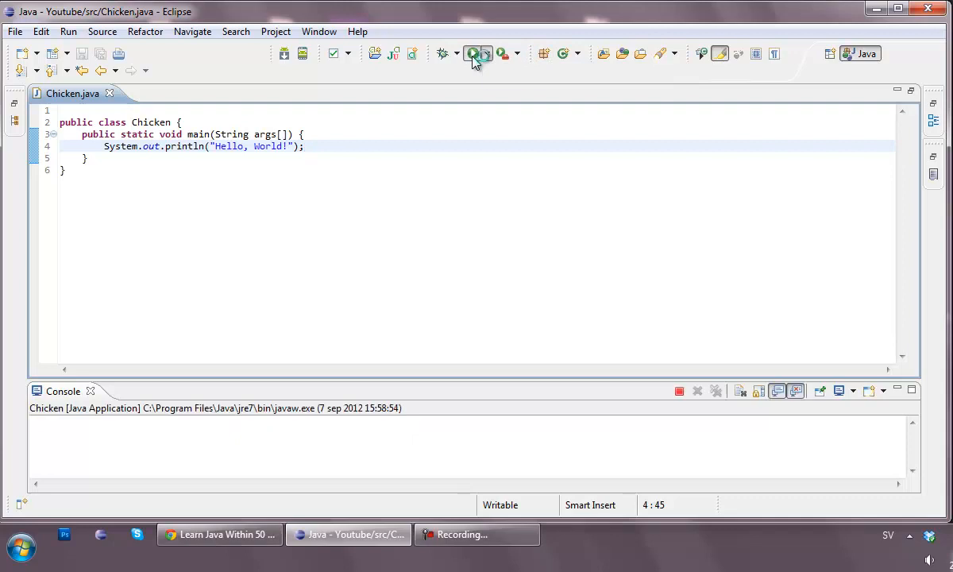
click(474, 54)
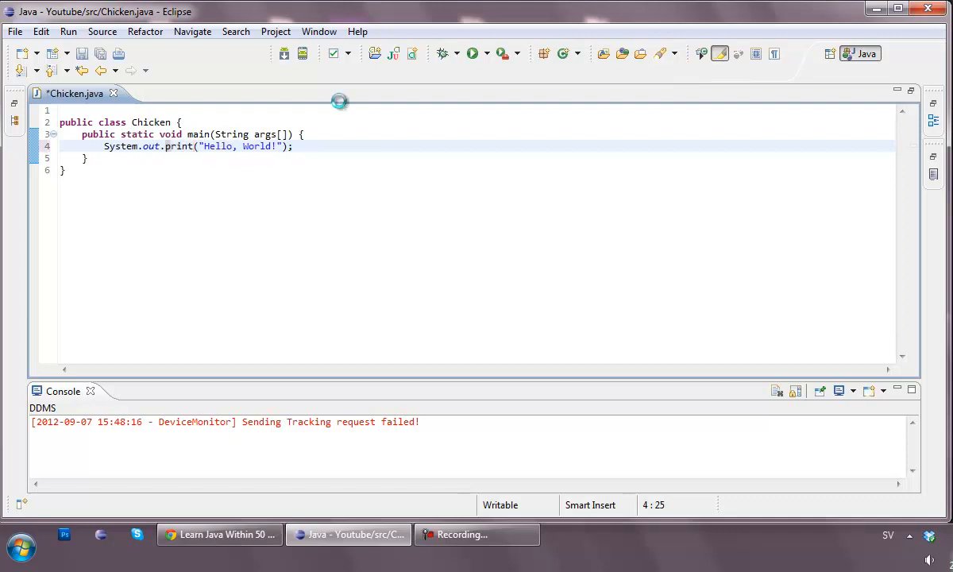
Step: Run with print instead of println, then restore the line 4 print call to println
click(472, 54)
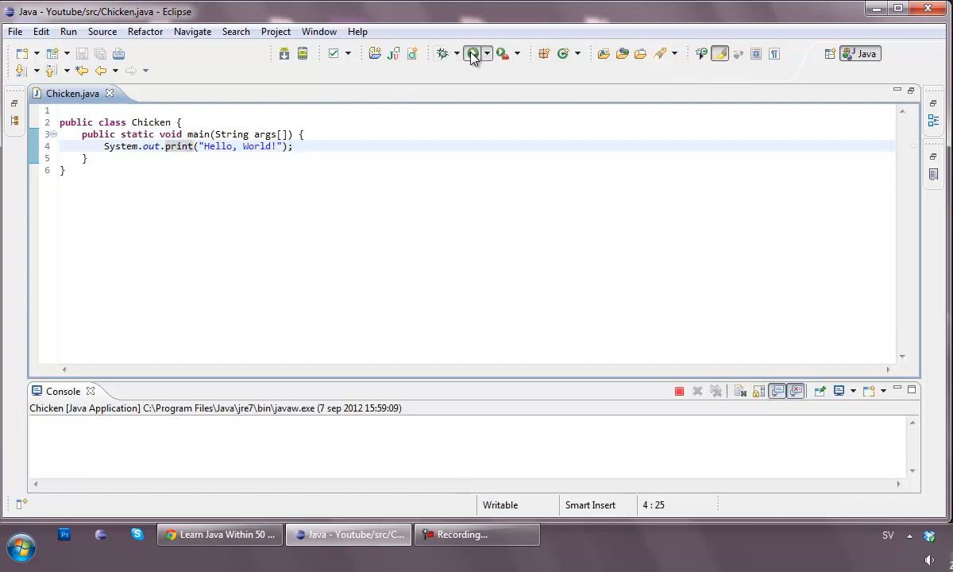
click(472, 54)
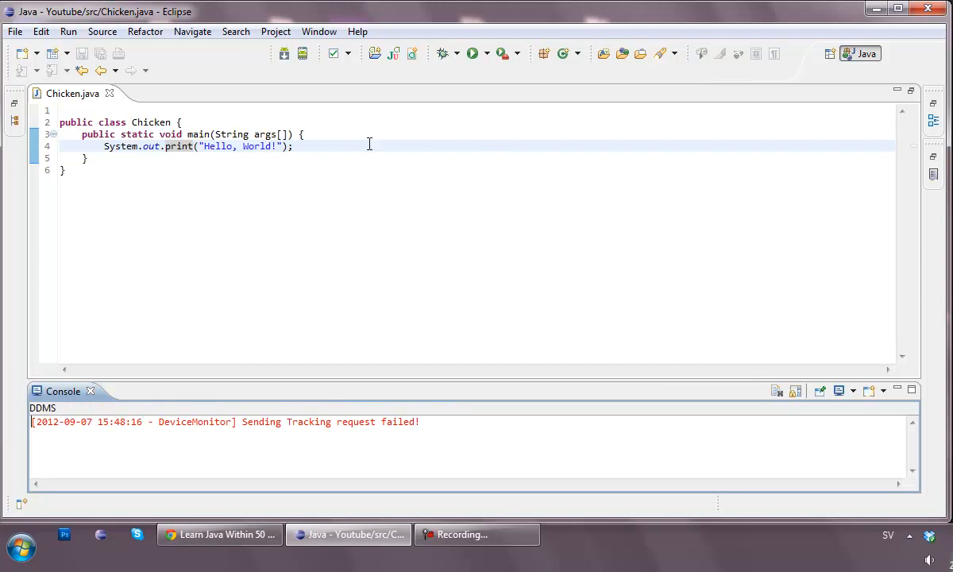
click(193, 146)
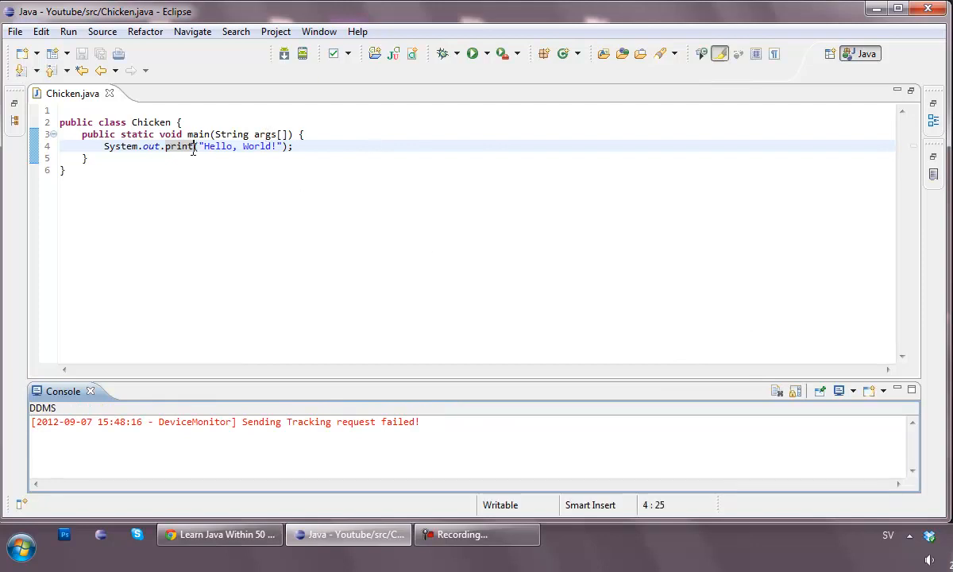
text(ln)
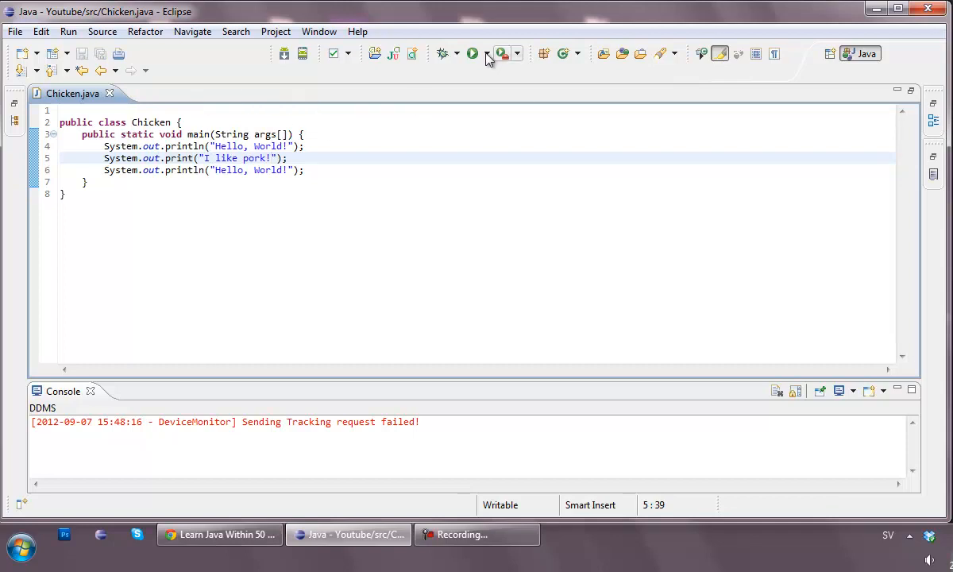
Step: Run the three-line program with the first statement as print, then as println again
click(471, 54)
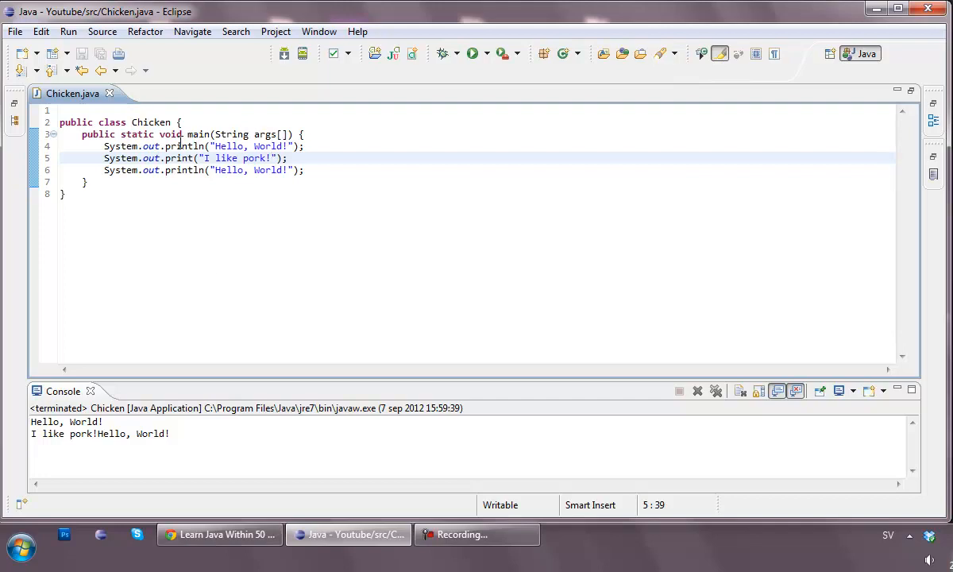
mouse_move(340, 97)
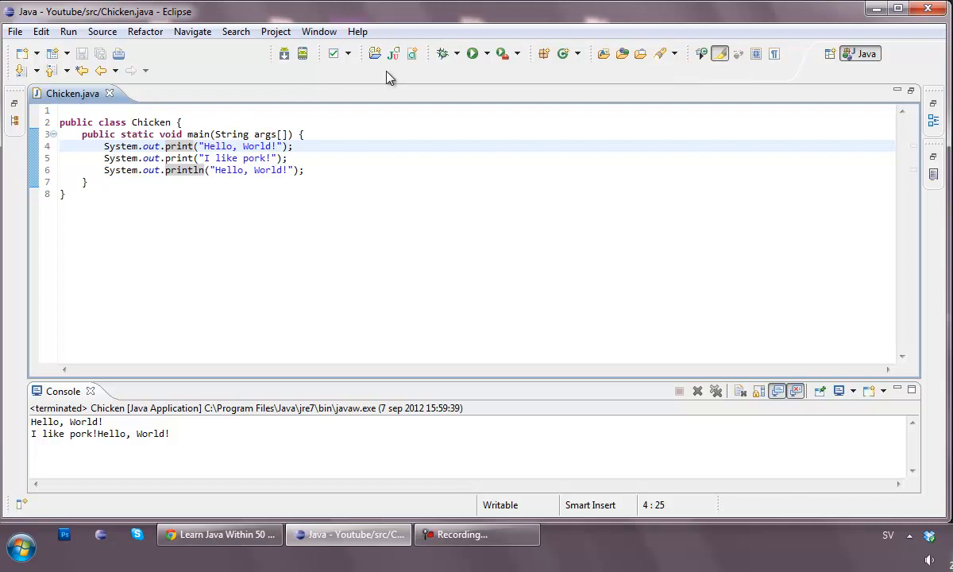
click(472, 54)
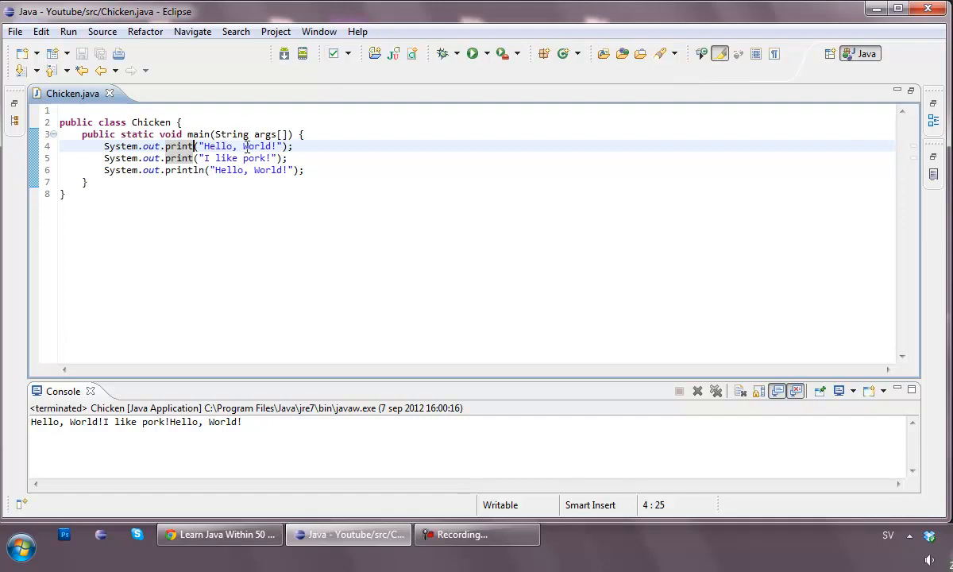
mouse_move(289, 87)
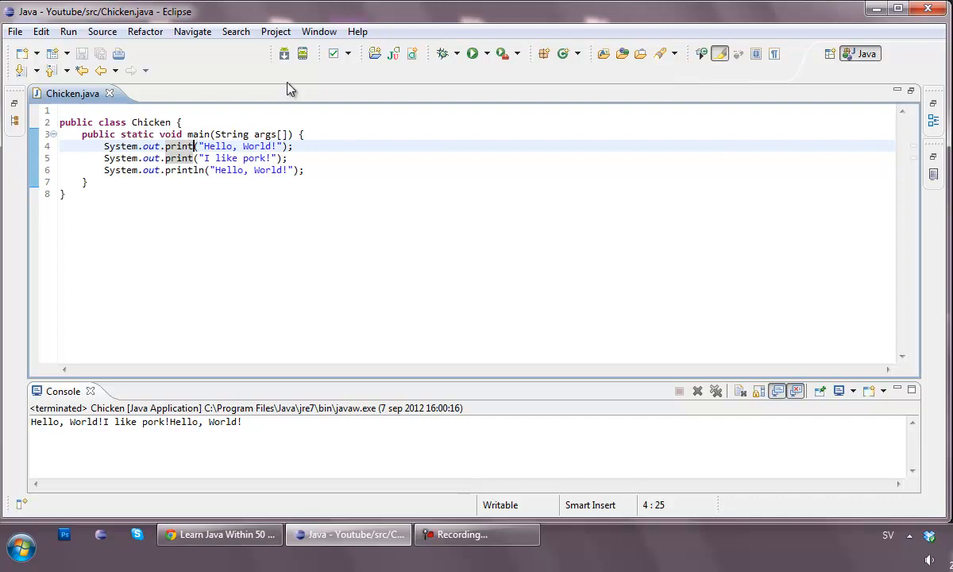
text(ln)
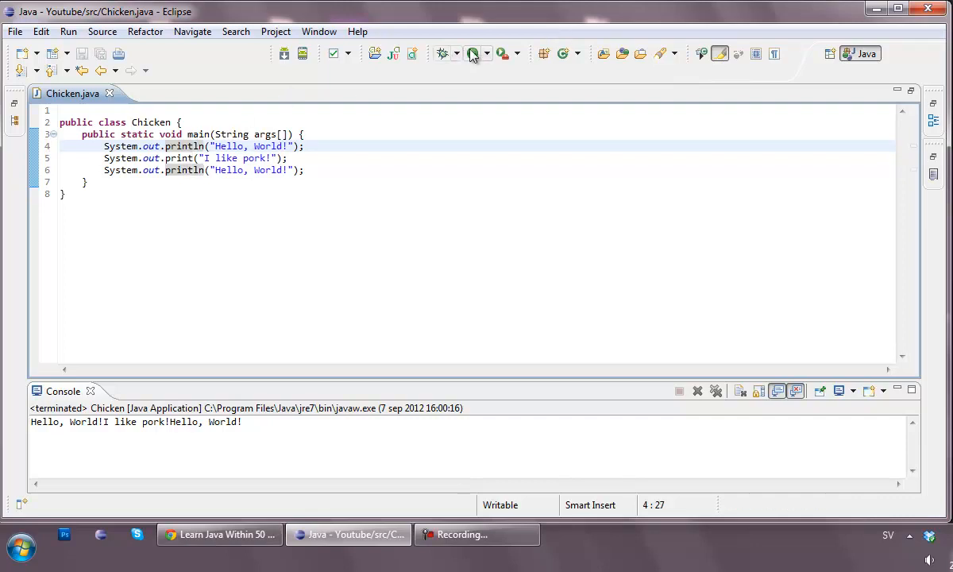
click(472, 54)
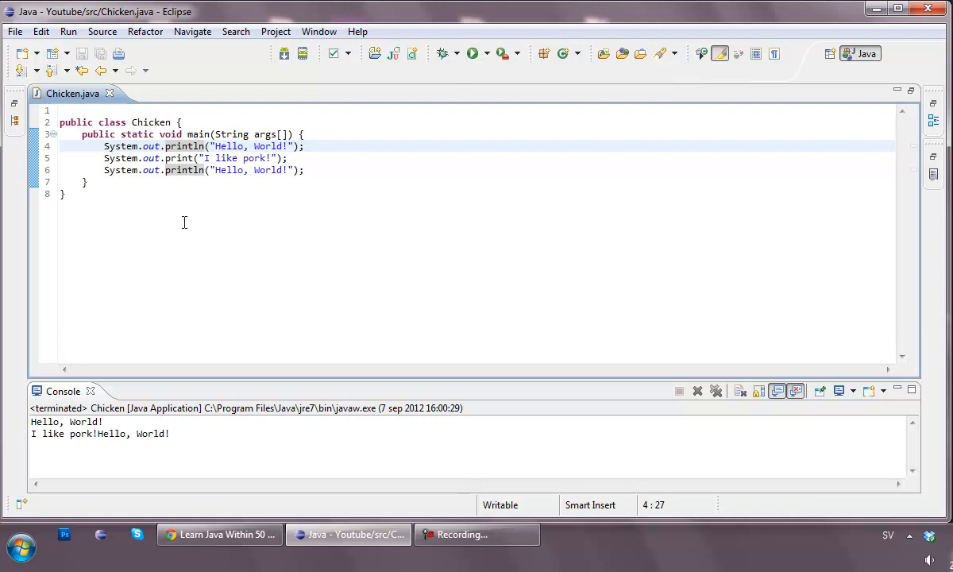
mouse_move(213, 141)
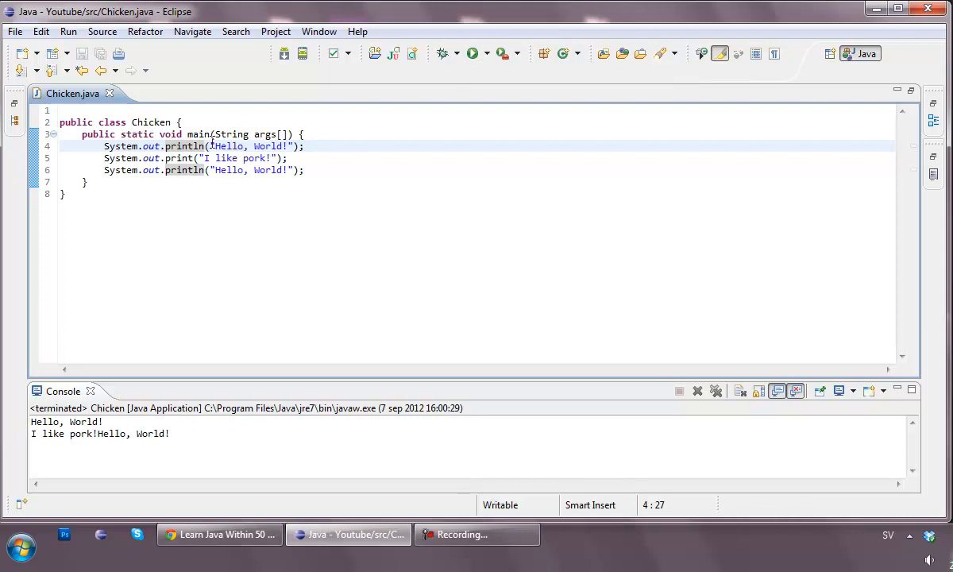
mouse_move(256, 127)
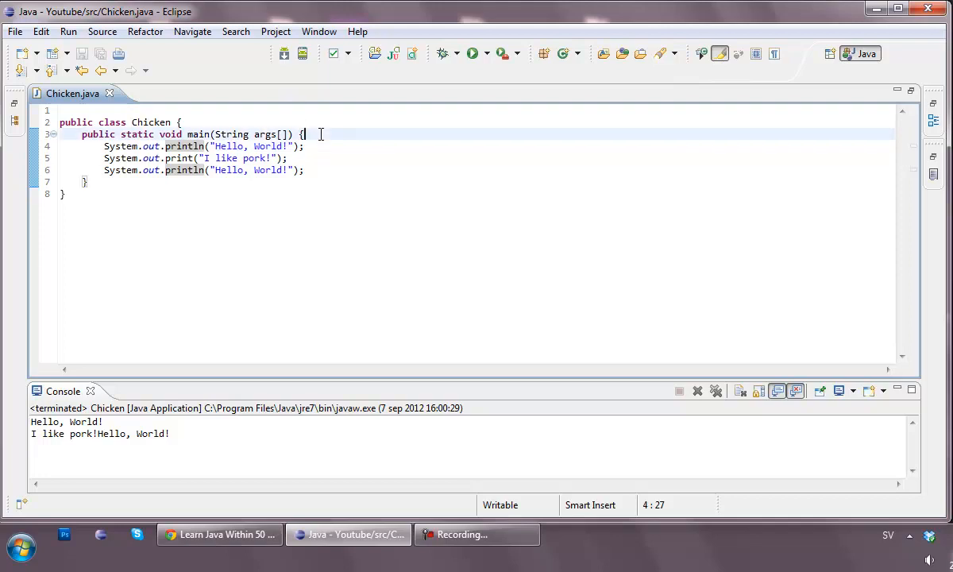
Step: Add a leading print of "I like random stuff!" and run to see it joined to Hello, World!
text(System.out.print(")
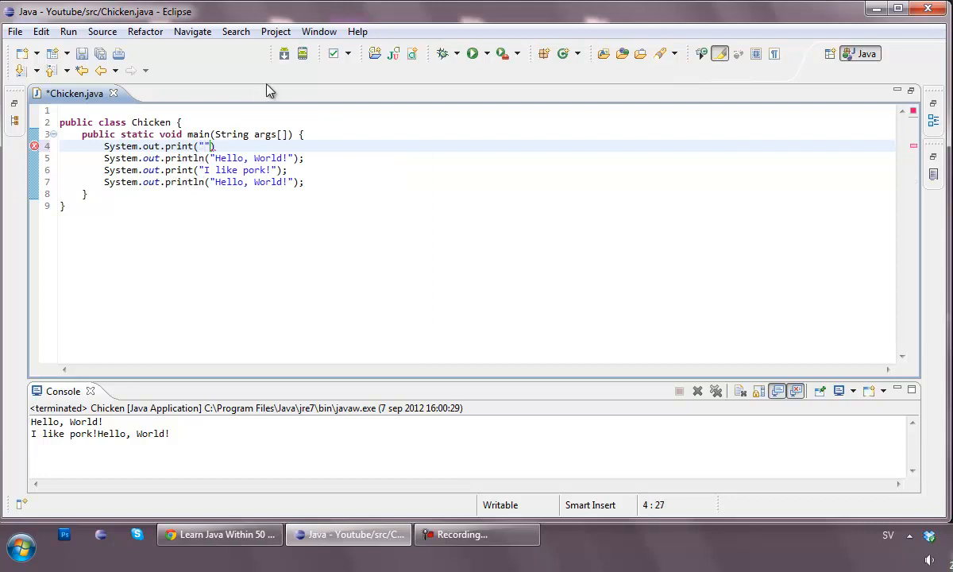
text(I like n)
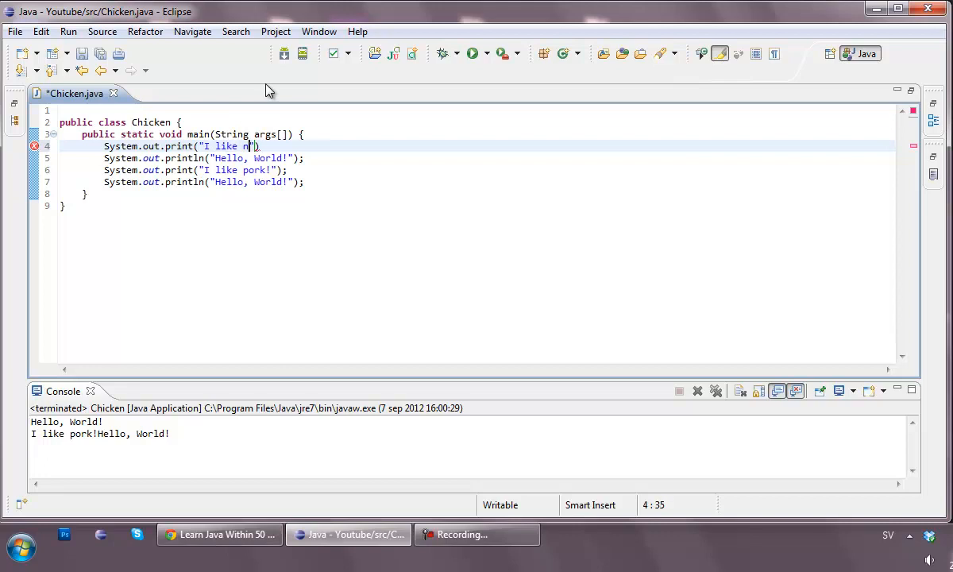
text(andom)
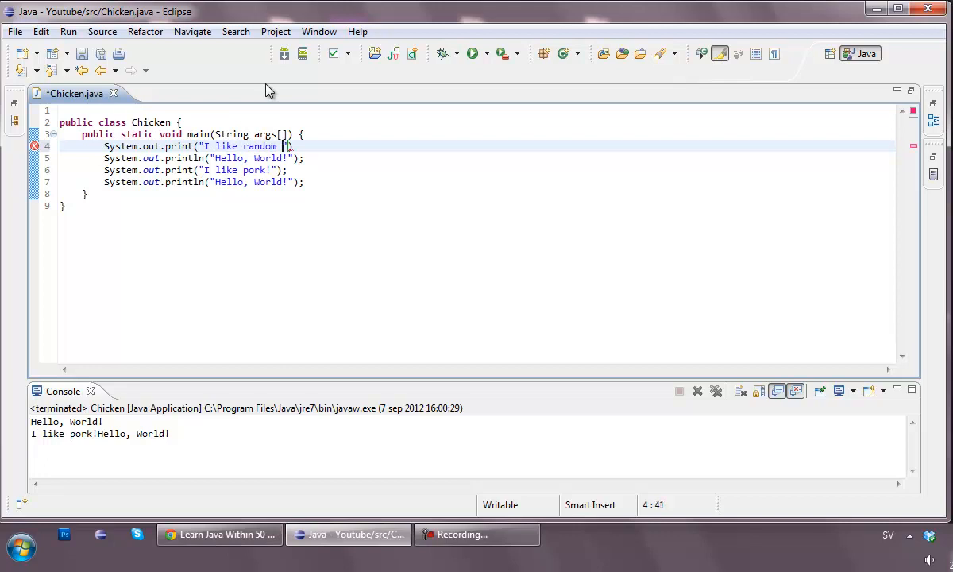
text(stuff!)
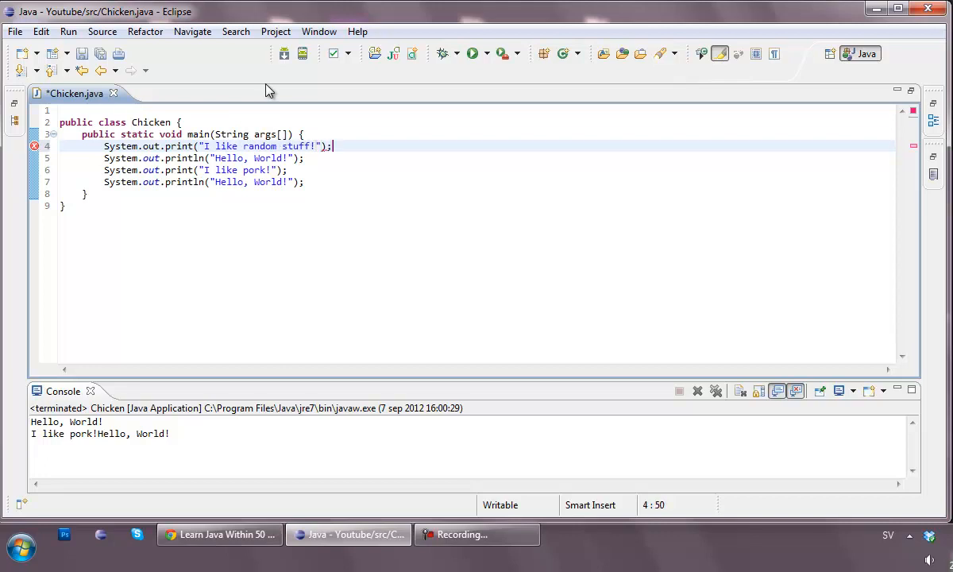
click(471, 54)
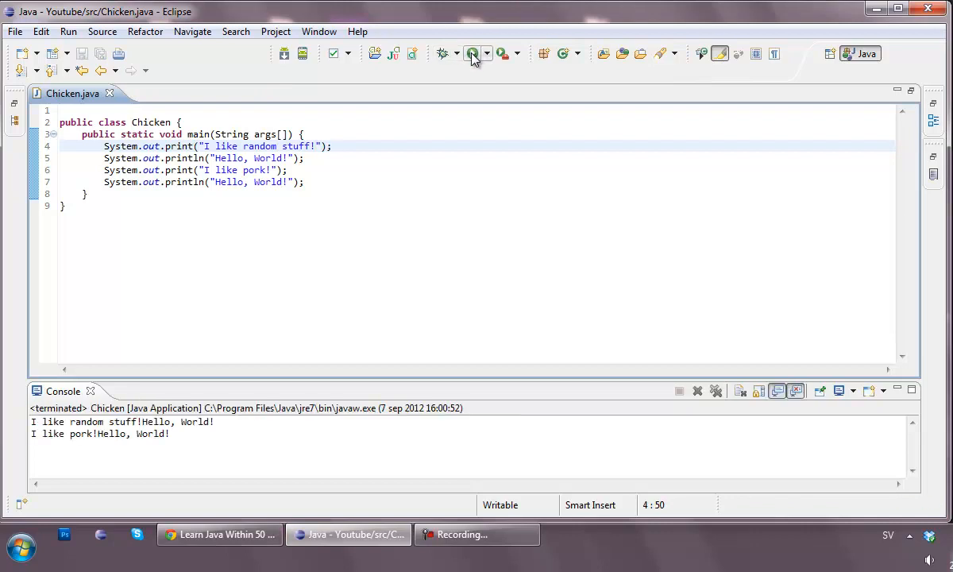
mouse_move(468, 60)
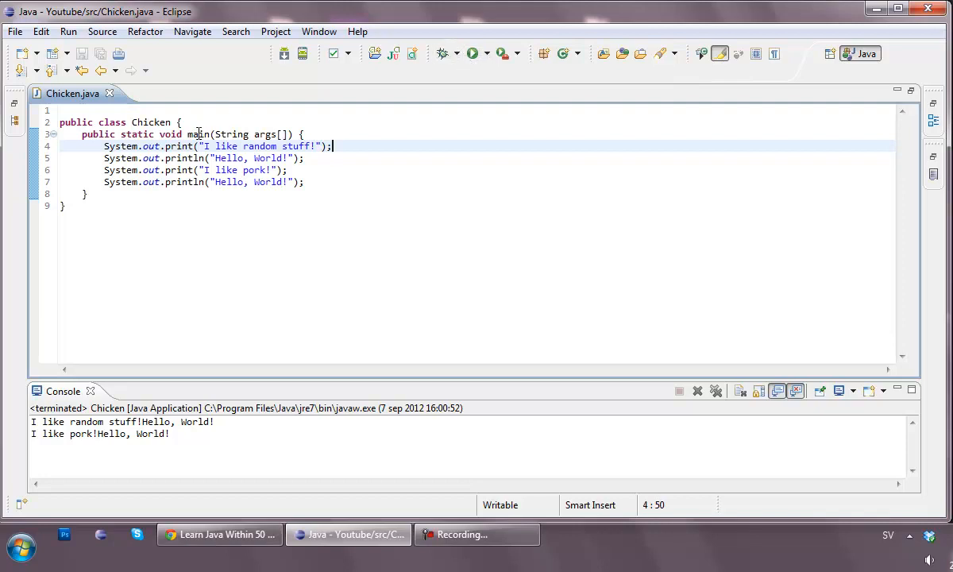
mouse_move(197, 134)
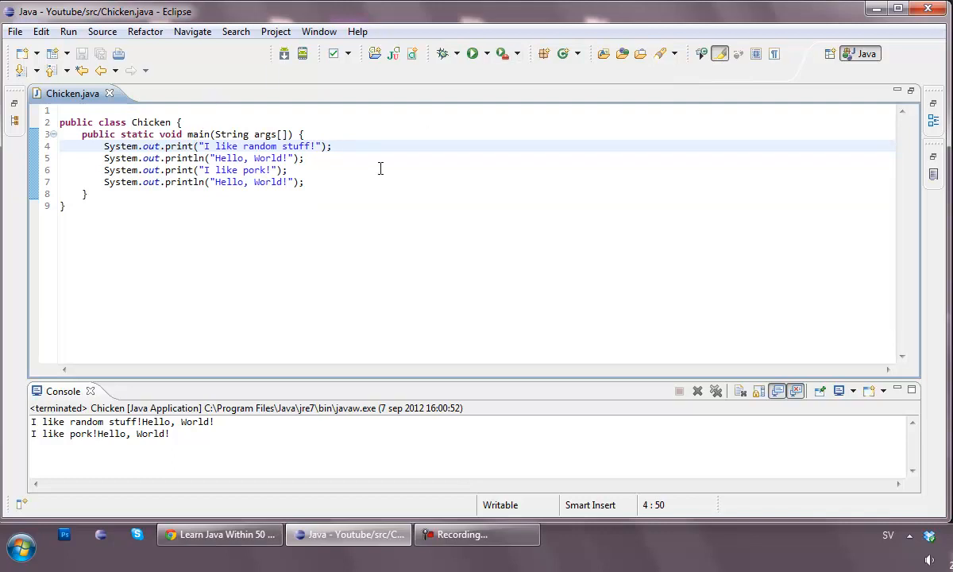
mouse_move(321, 180)
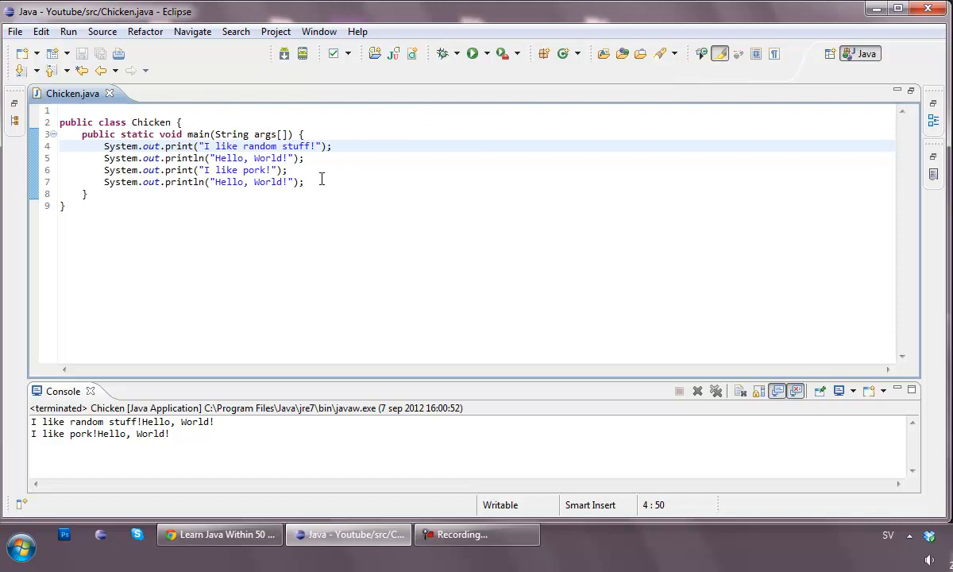
click(305, 181)
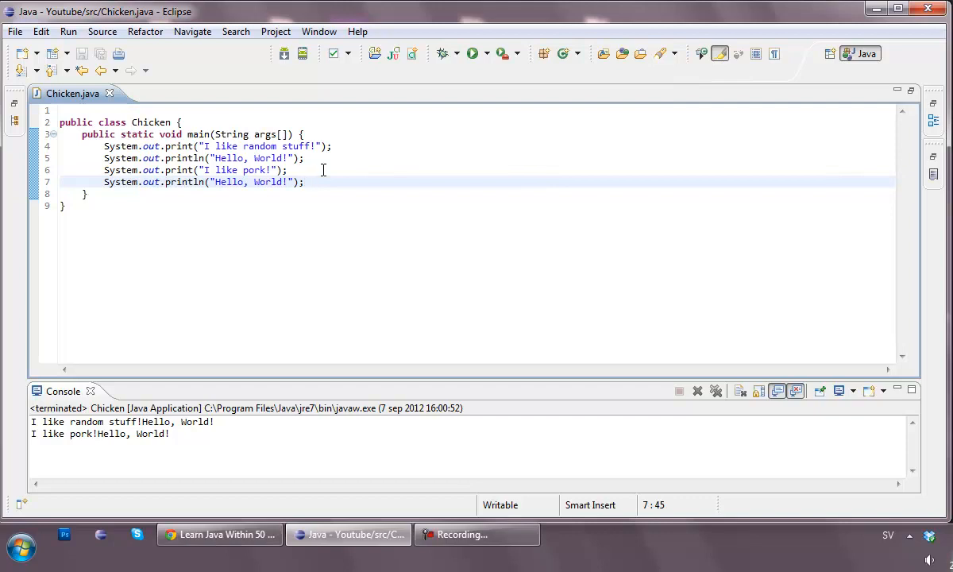
Step: Add an empty System.out.printf(); statement on a new line after the last println
key(enter)
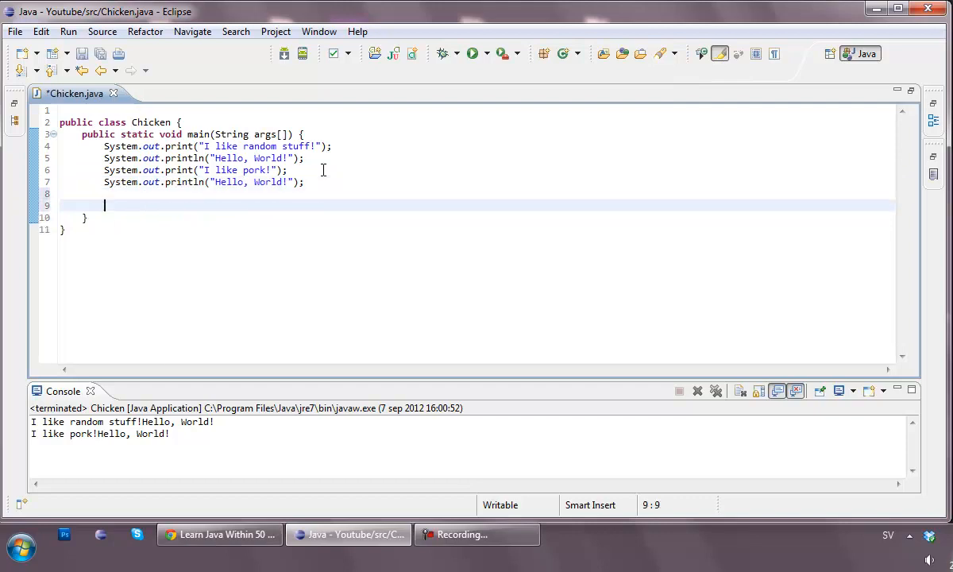
text(System.oir)
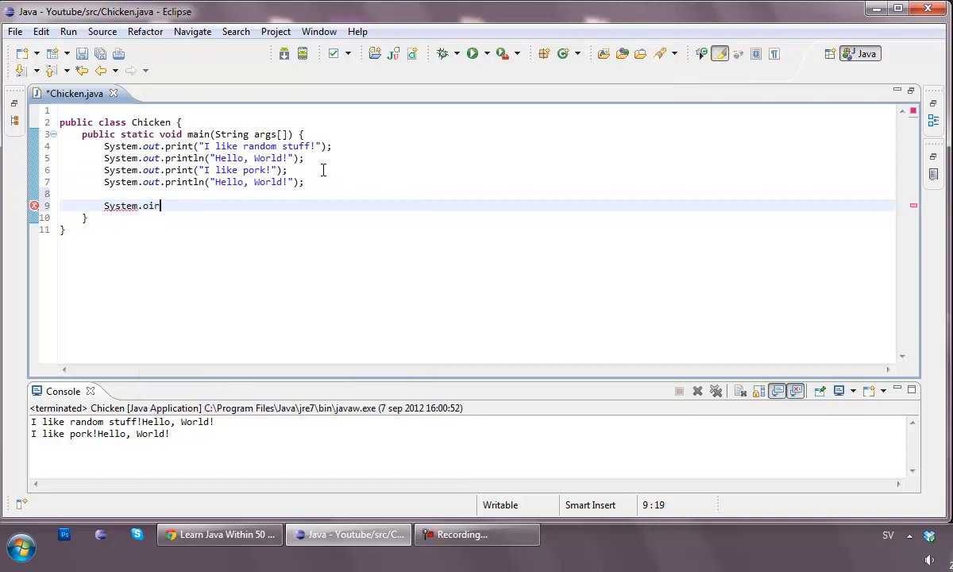
text(.print)
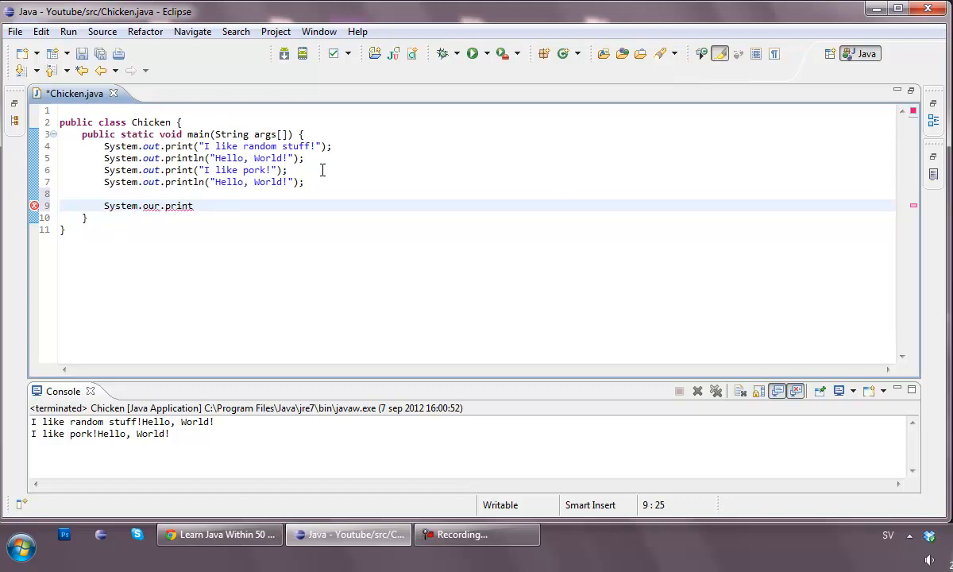
text(f)
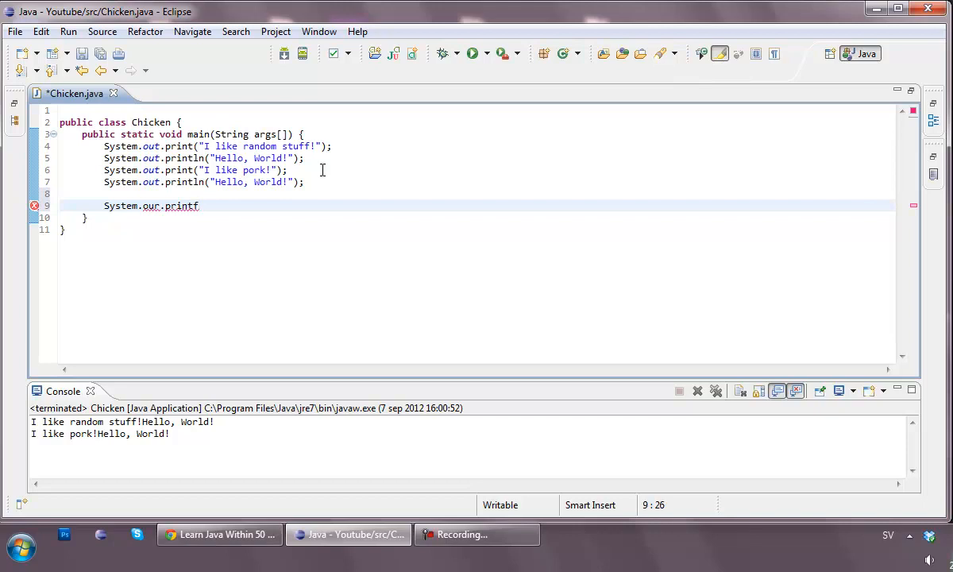
text(())
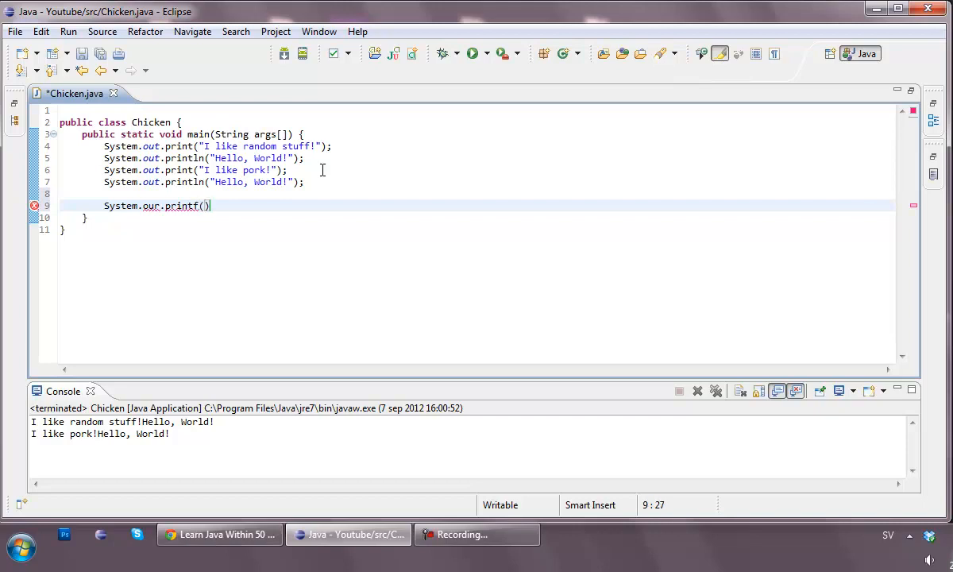
text(;)
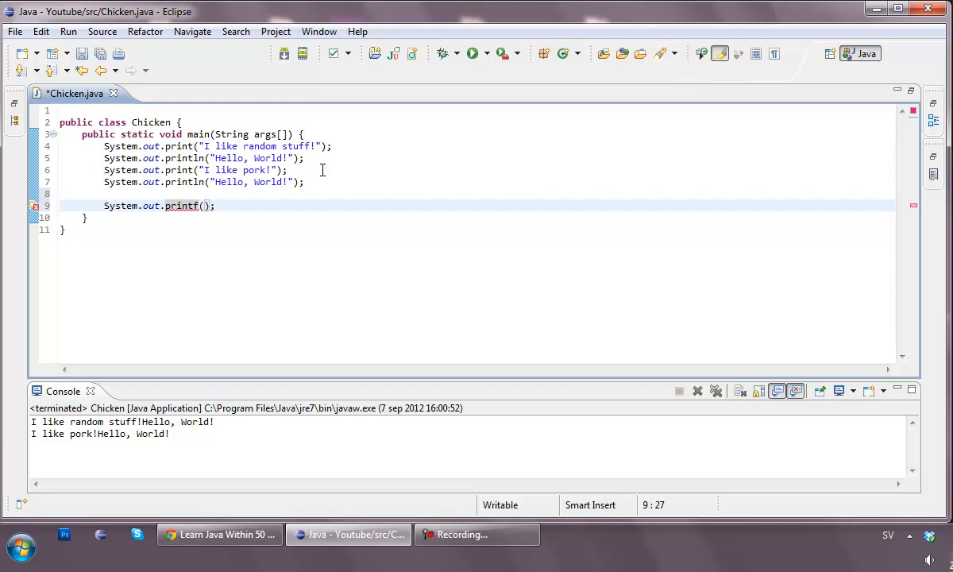
click(205, 207)
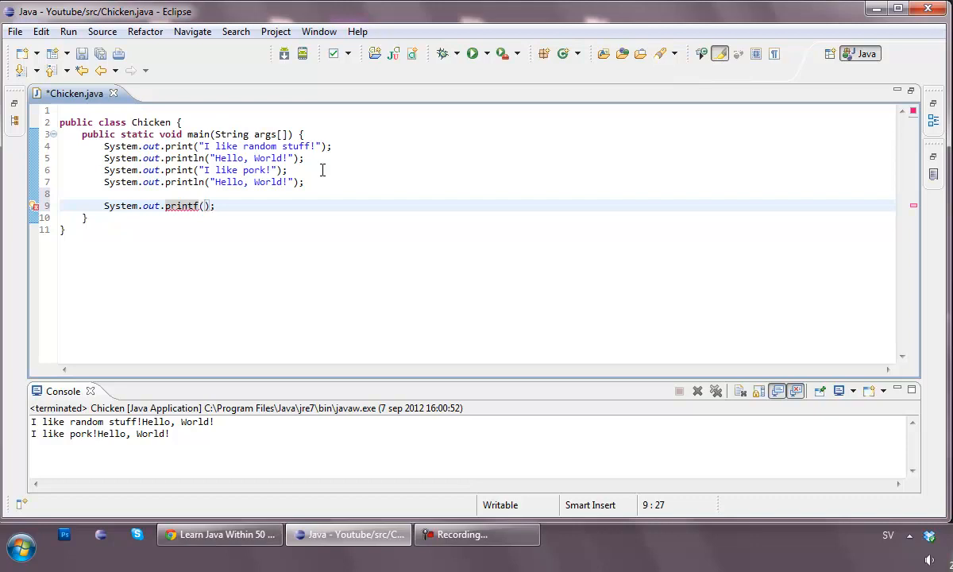
Step: Give printf the message "I have got % cats!", replacing a first draft reading I like pork!
text("")
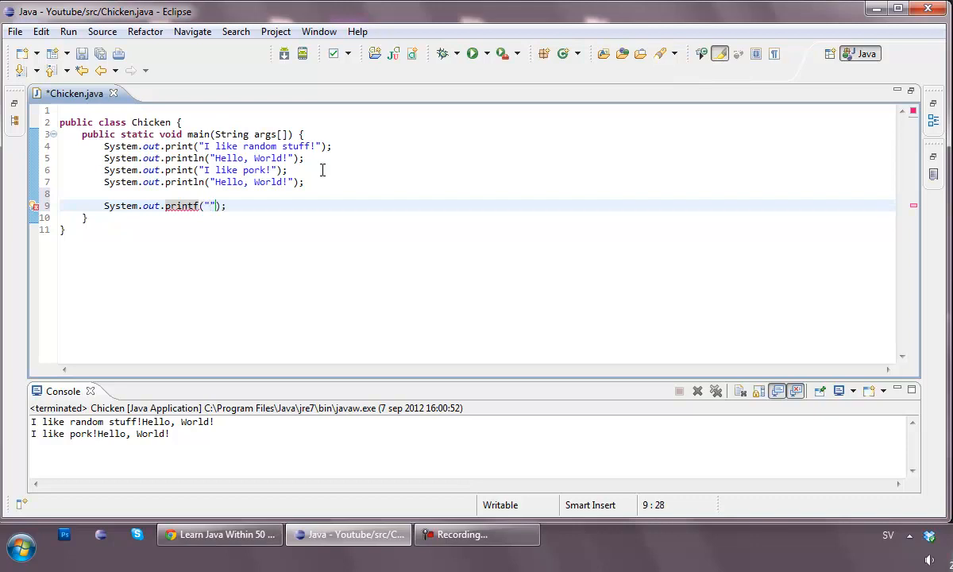
text(I like)
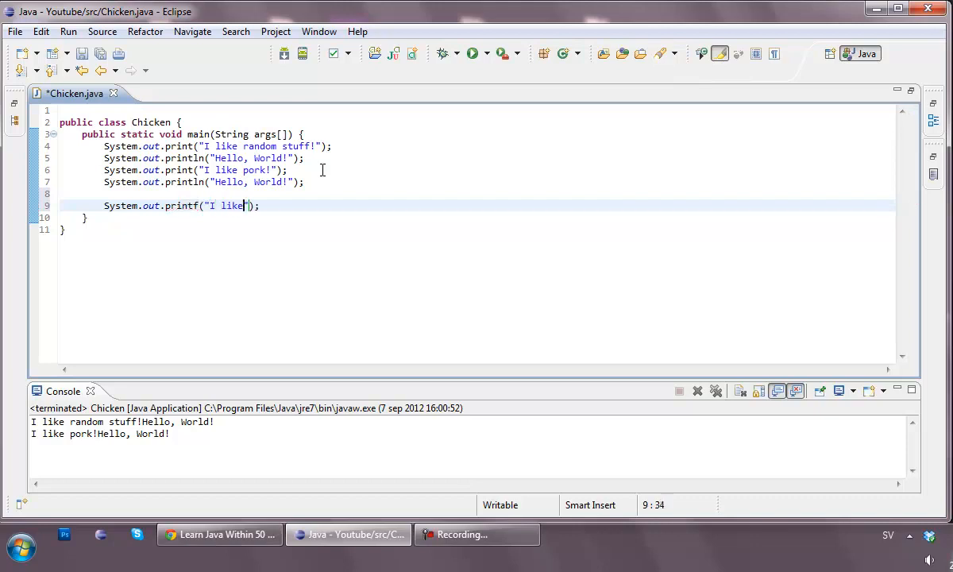
text(pork! I am)
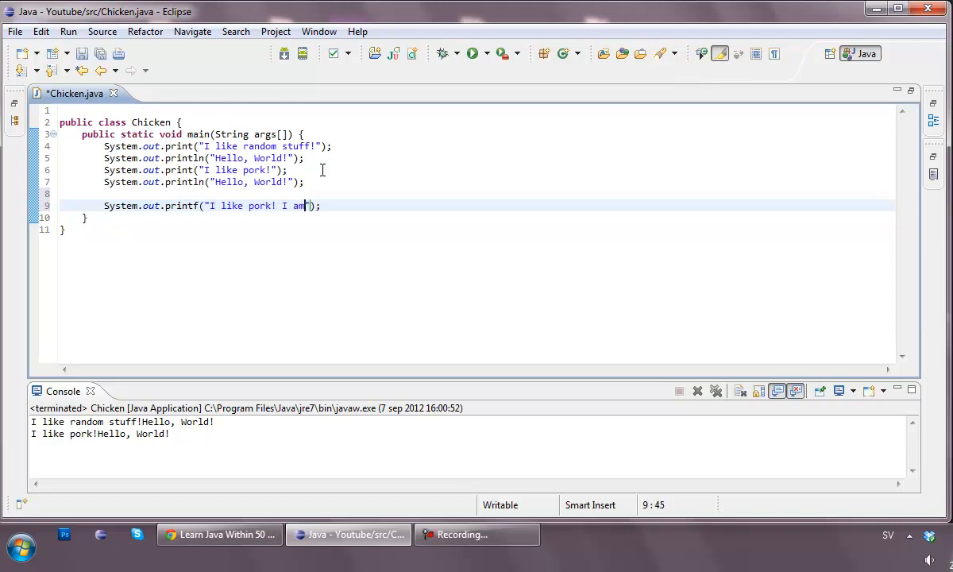
key(BackSpace)
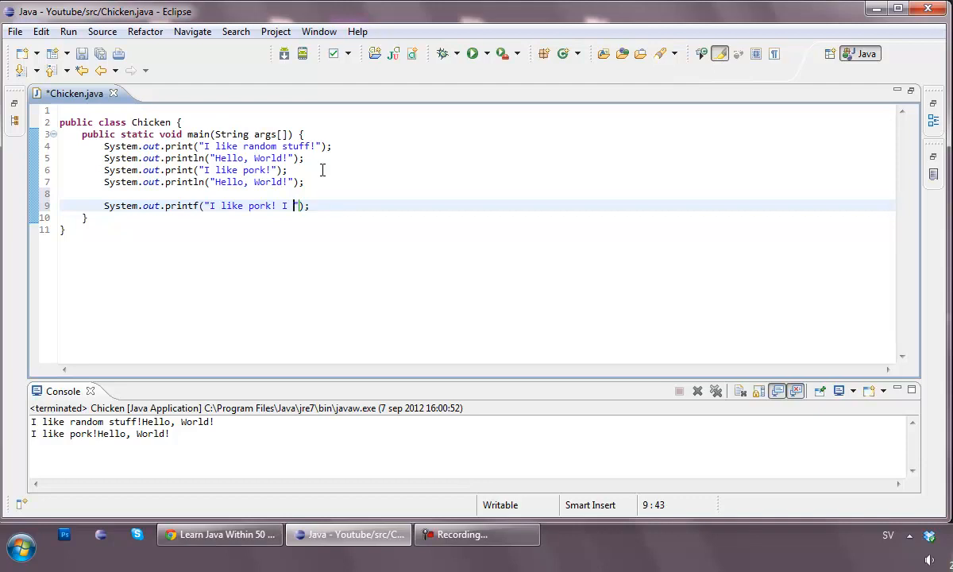
key(BackSpace)
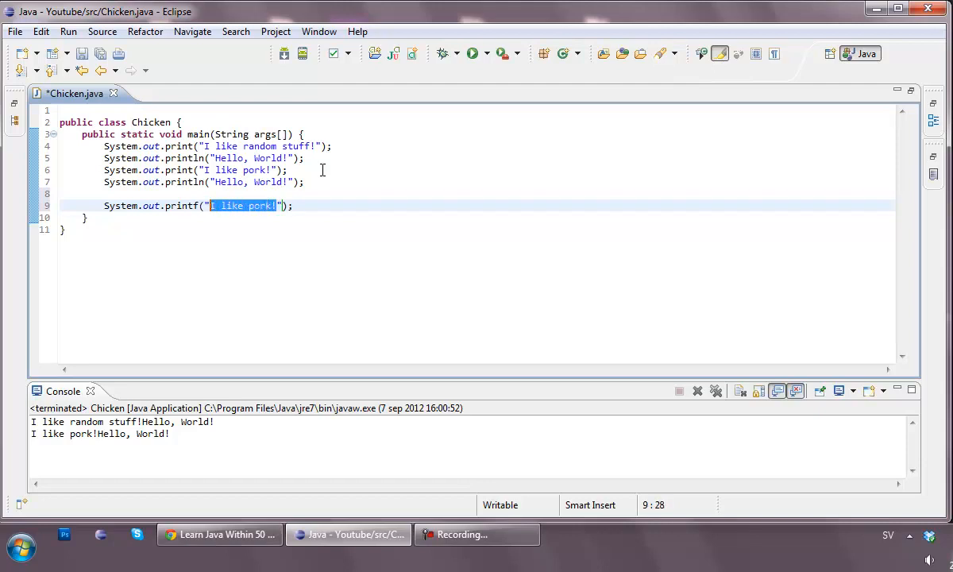
text(I have got)
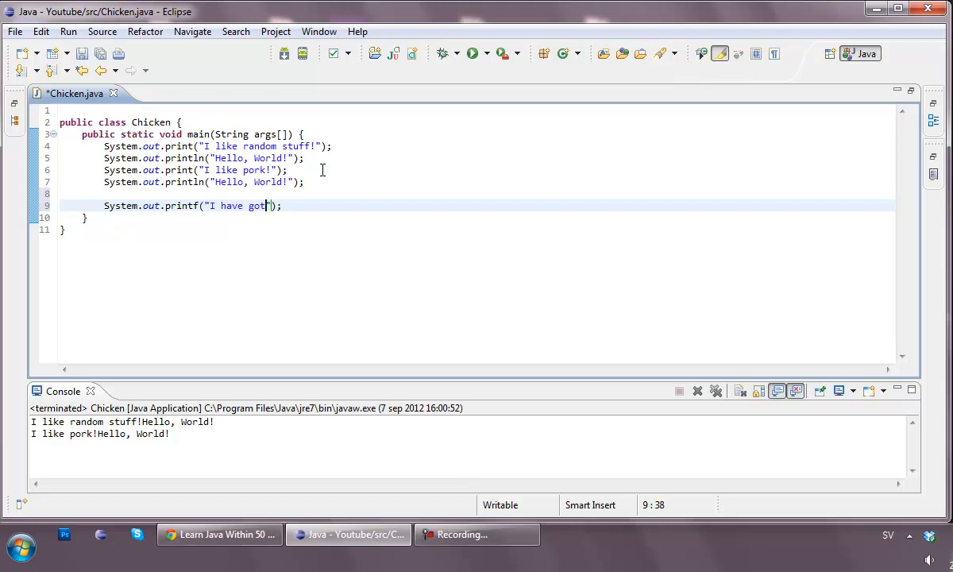
text(cats!)
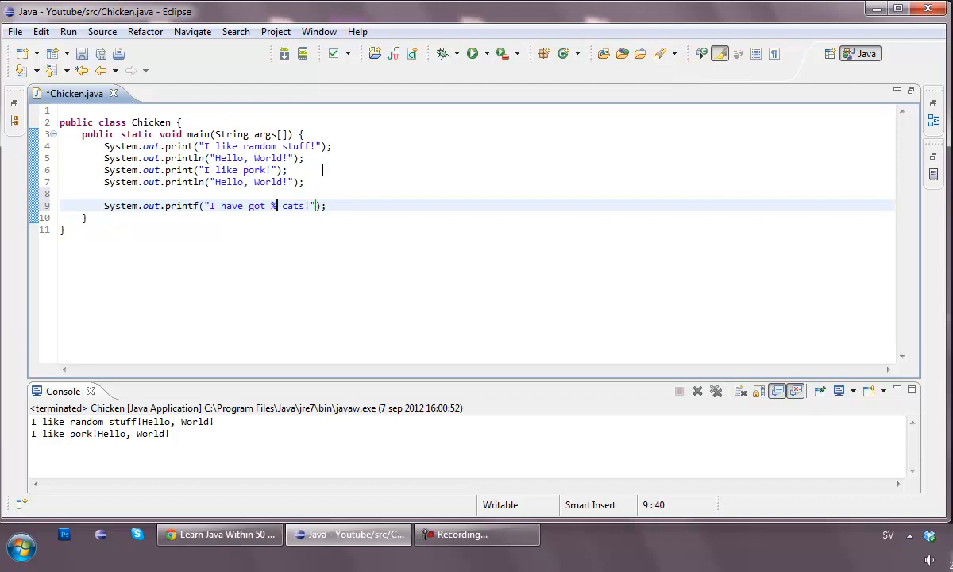
Step: Complete the format as %d with argument 5, run to print I have got 5 cats!, then change it to 8
text(d)
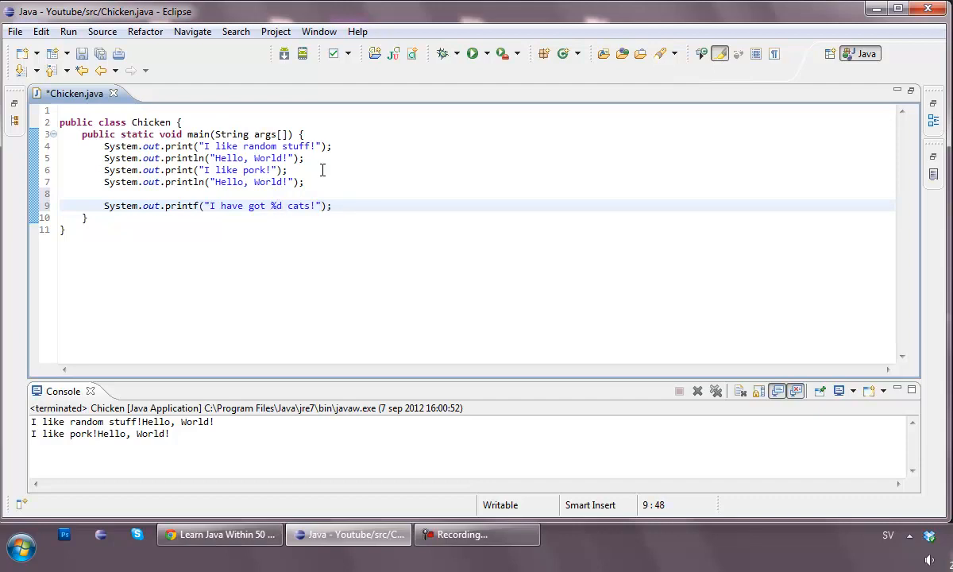
text(, 5)
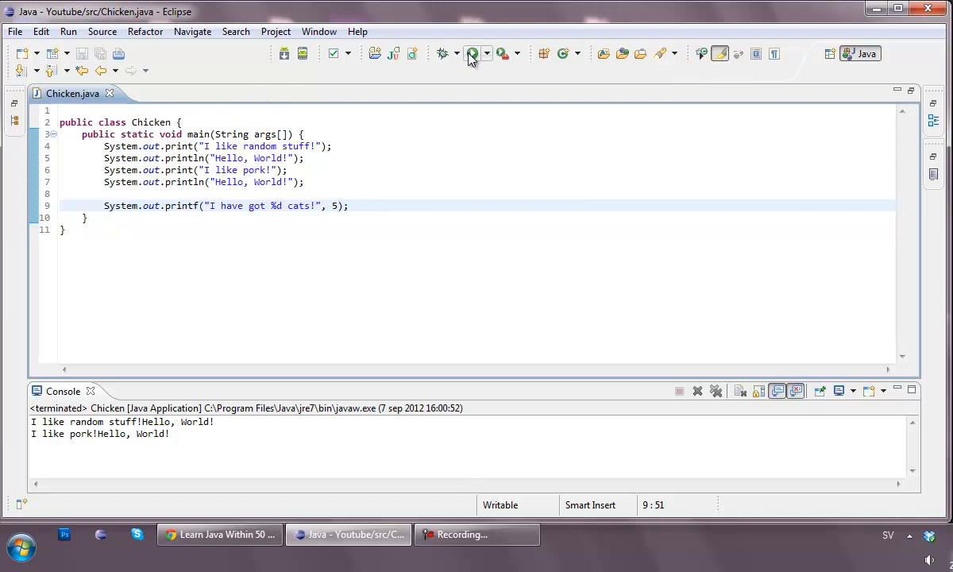
click(470, 54)
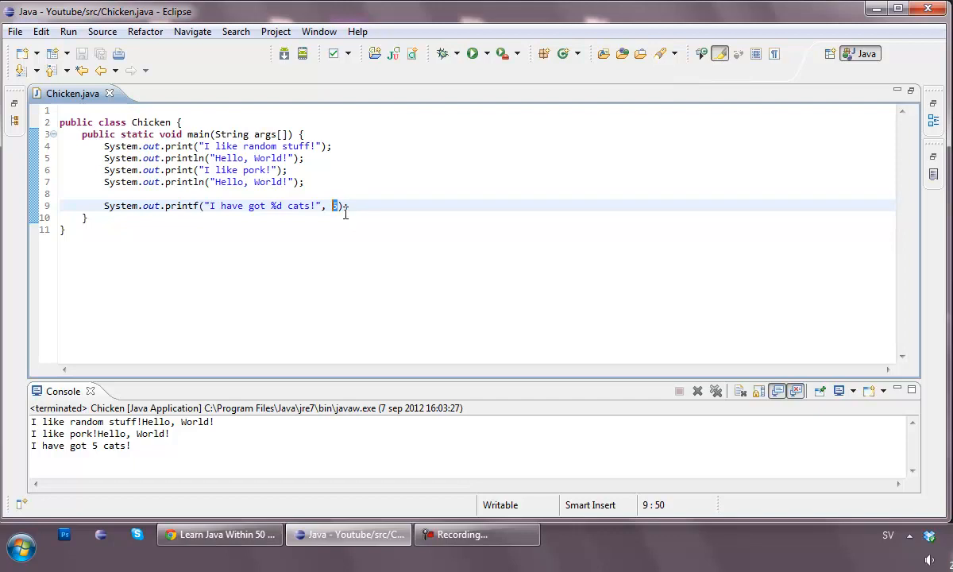
text(8)
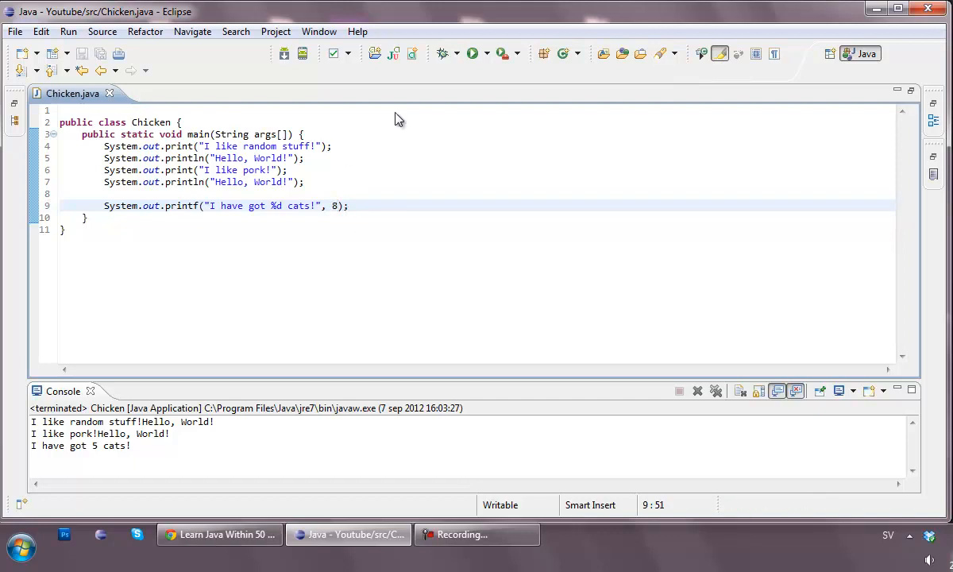